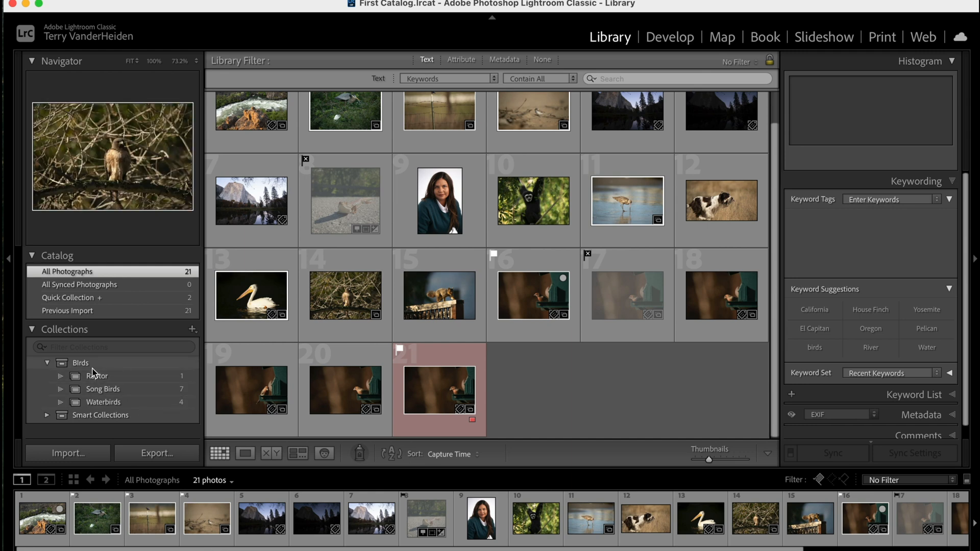
Step: Select the Birds collection set to show its 12 photos from Raptor, Song Birds and Waterbirds
left_click(80, 362)
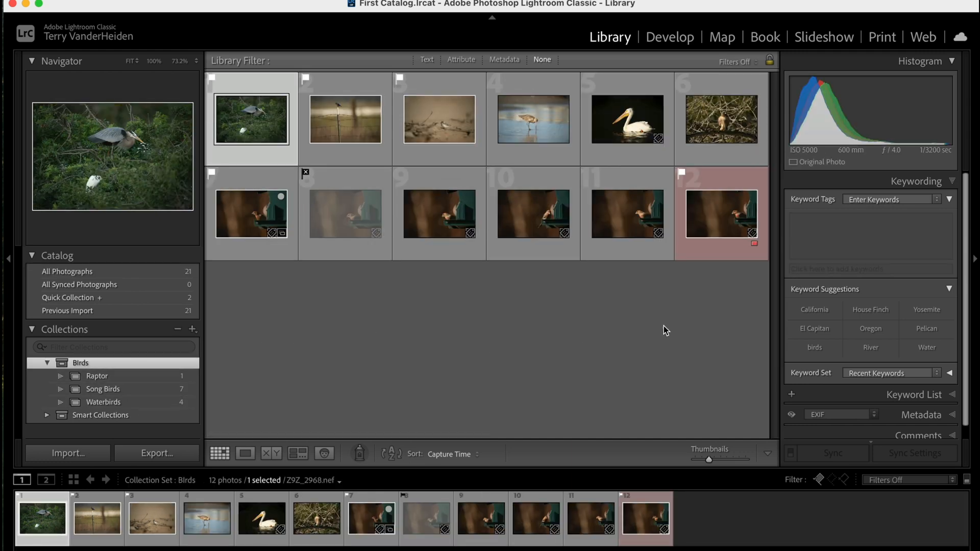
mouse_move(634, 115)
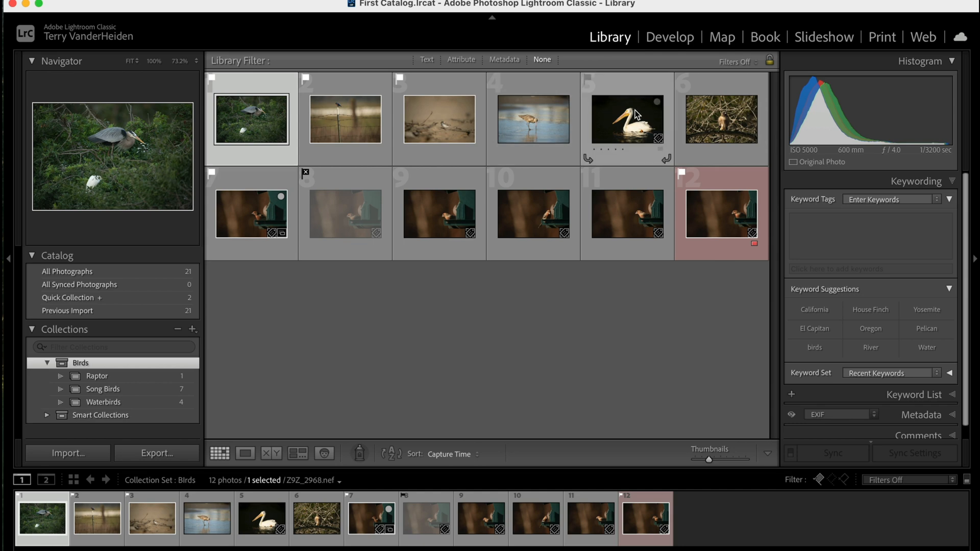
mouse_move(595, 161)
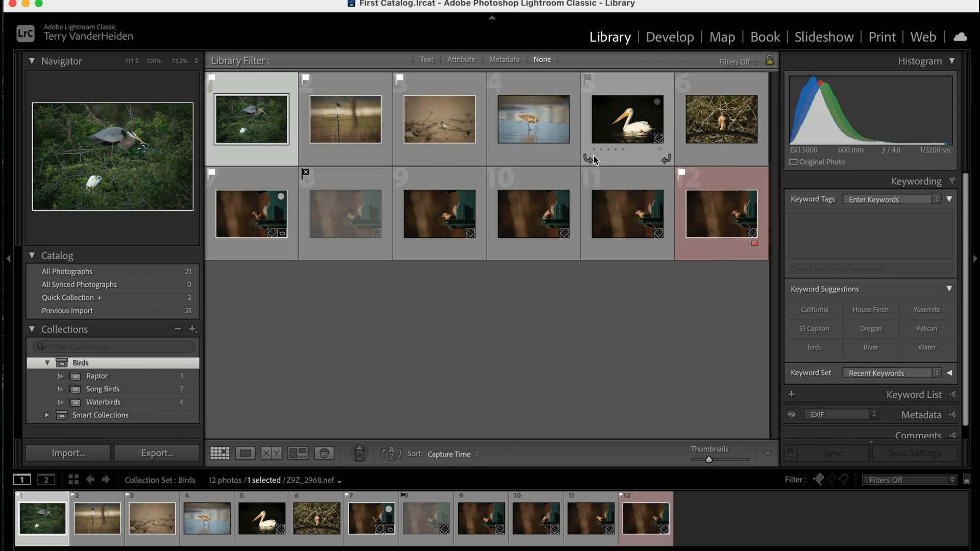
mouse_move(586, 289)
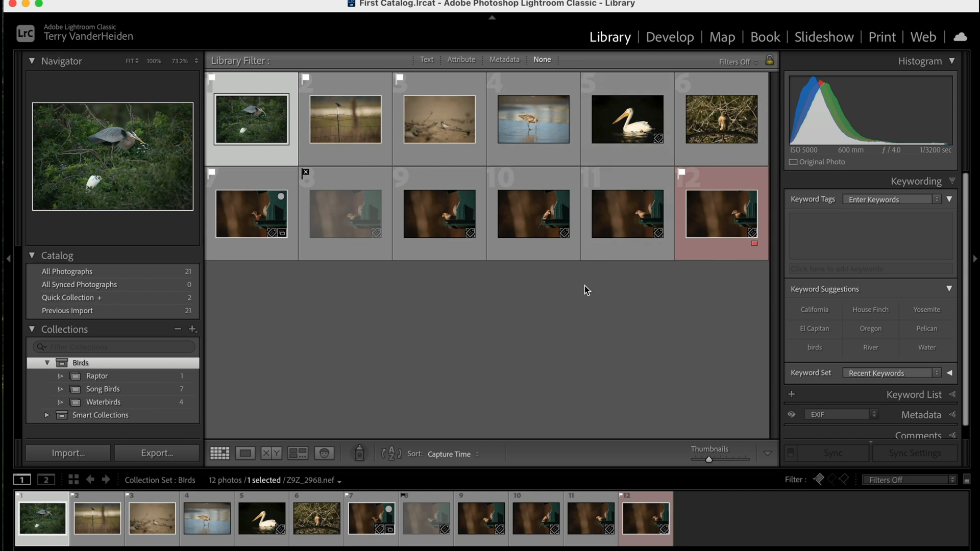
mouse_move(594, 274)
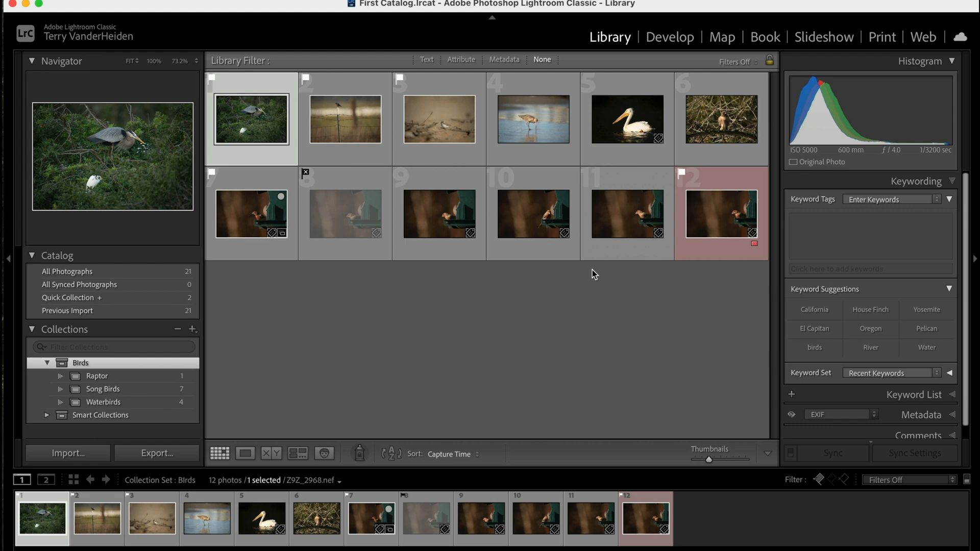